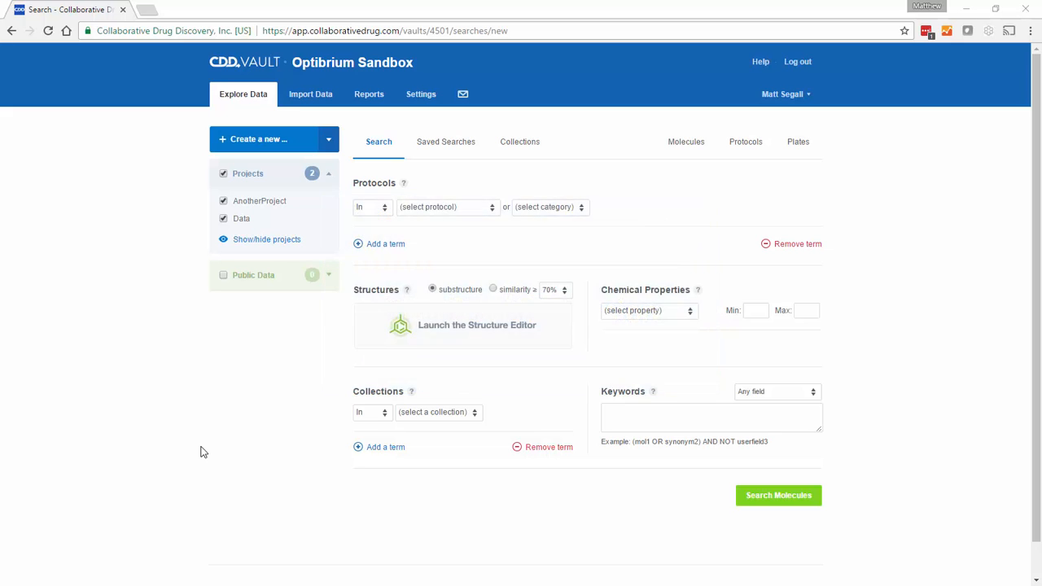
mouse_move(446, 141)
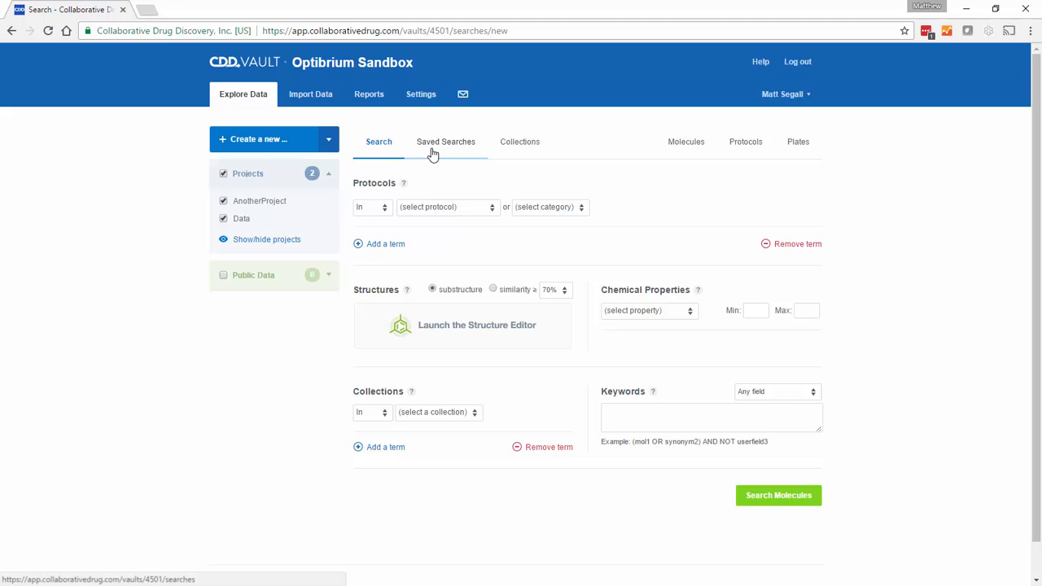
Show the vault's Saved Searches list on the Explore Data page.
click(447, 140)
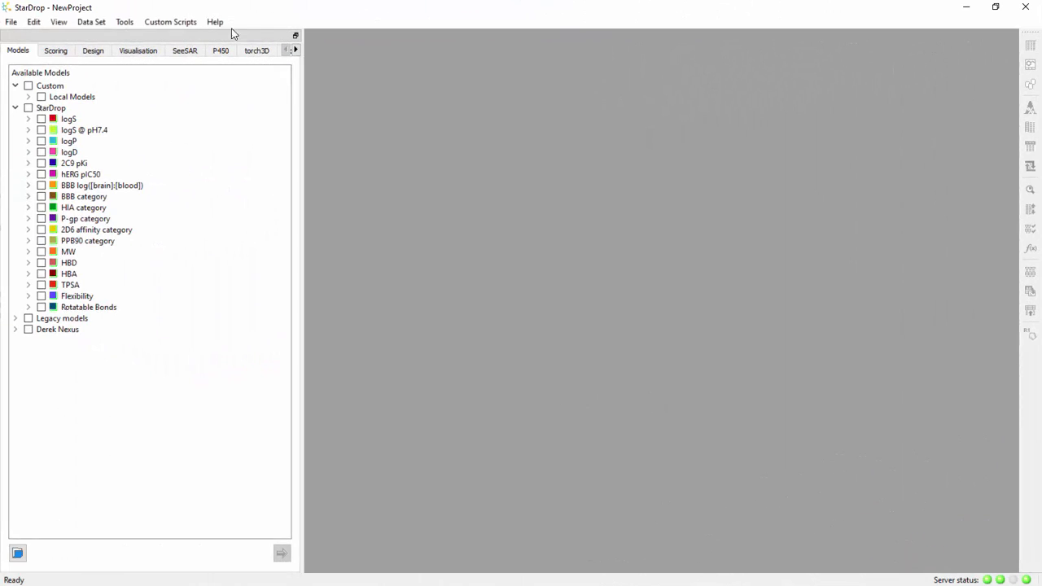
Load the 'Inhibition average only' saved search on project Data via Custom Scripts > CDD Vault > Run Search.
click(169, 21)
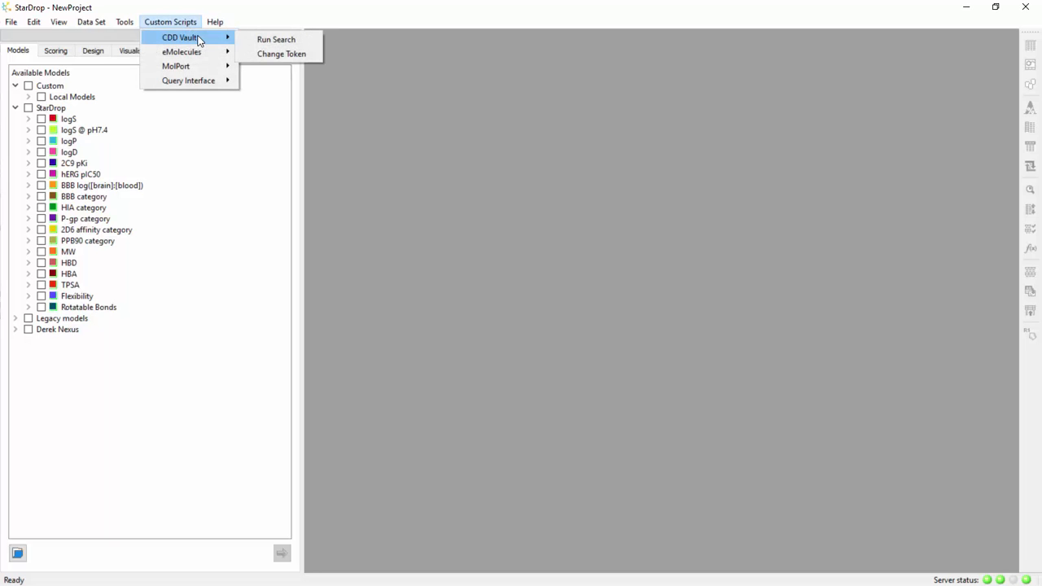
click(277, 39)
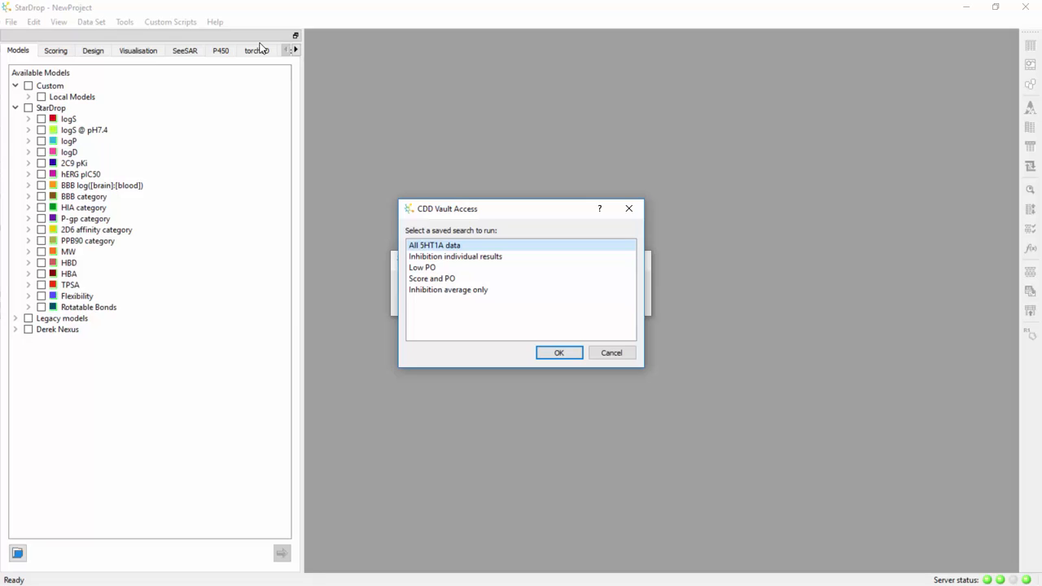
mouse_move(339, 137)
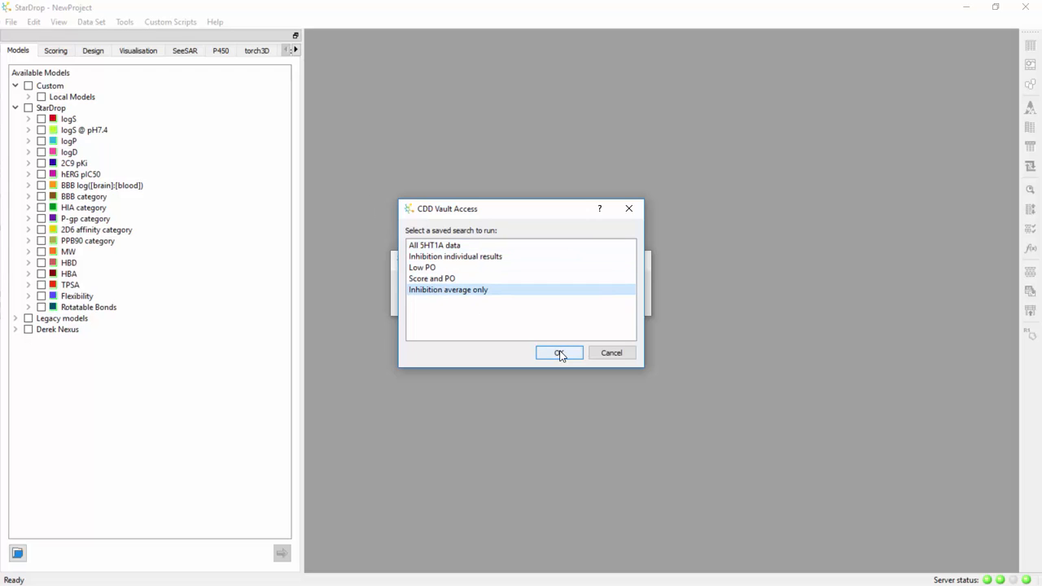
click(560, 352)
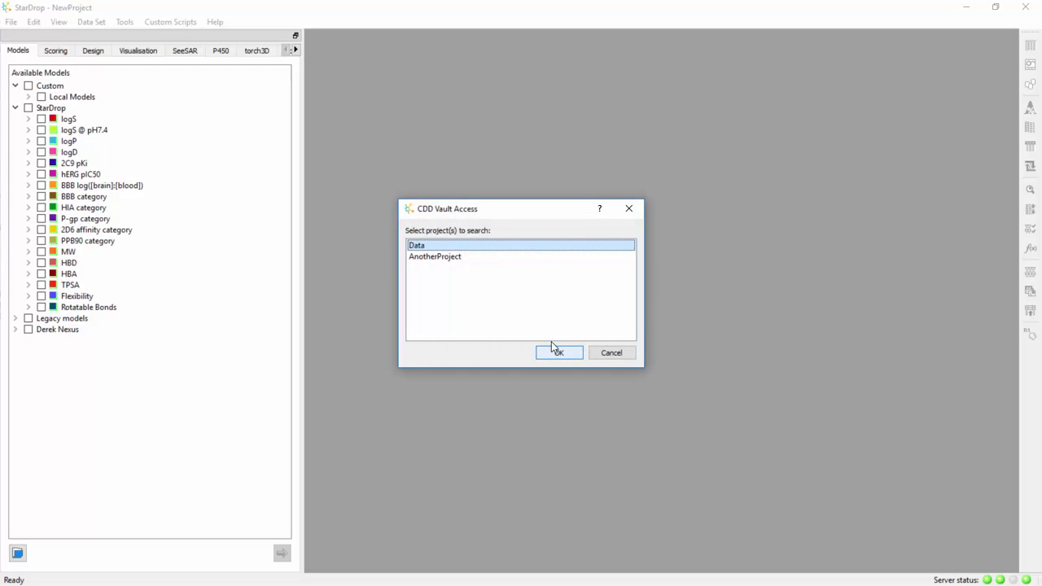
mouse_move(485, 254)
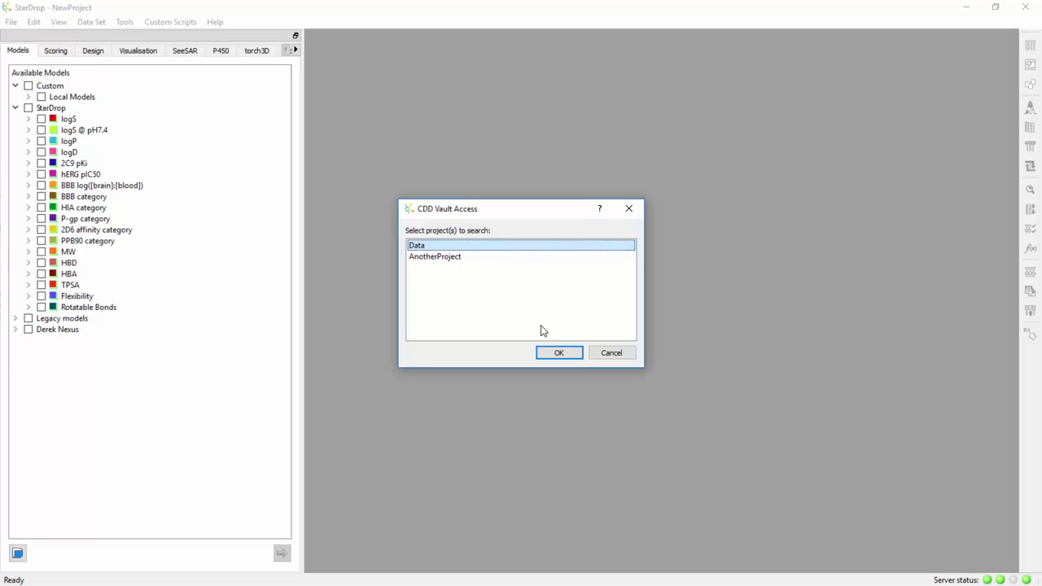
click(559, 352)
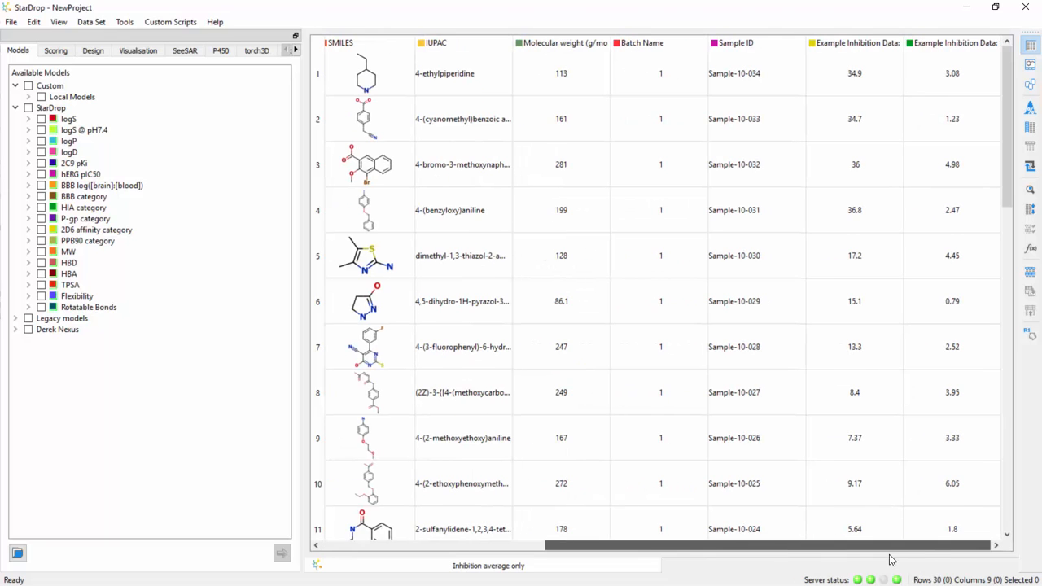
mouse_move(1029, 107)
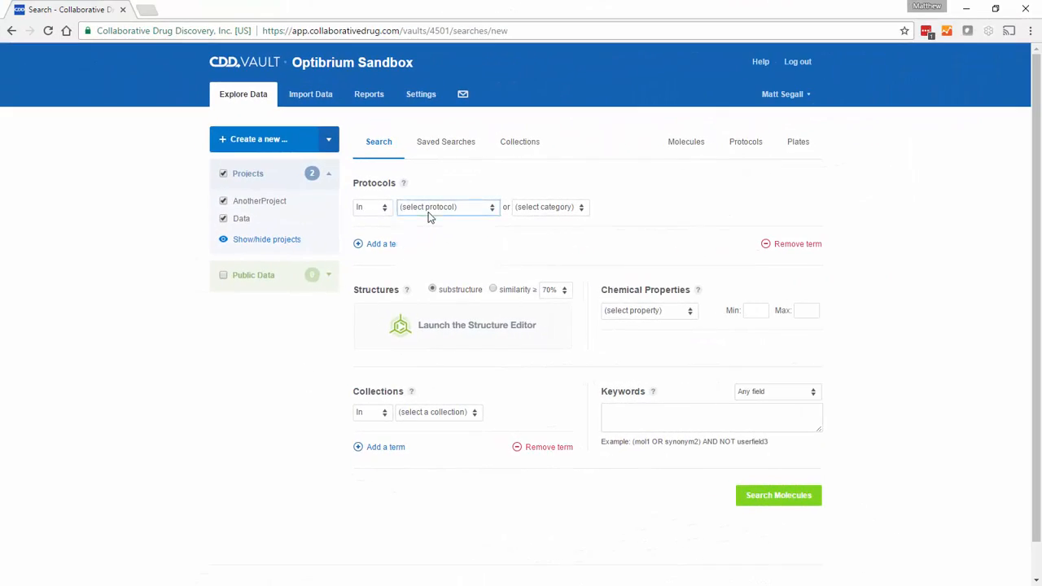
Add a 5HT1A activity pKi > 5 term and launch the Structure Editor for the ring query.
click(447, 205)
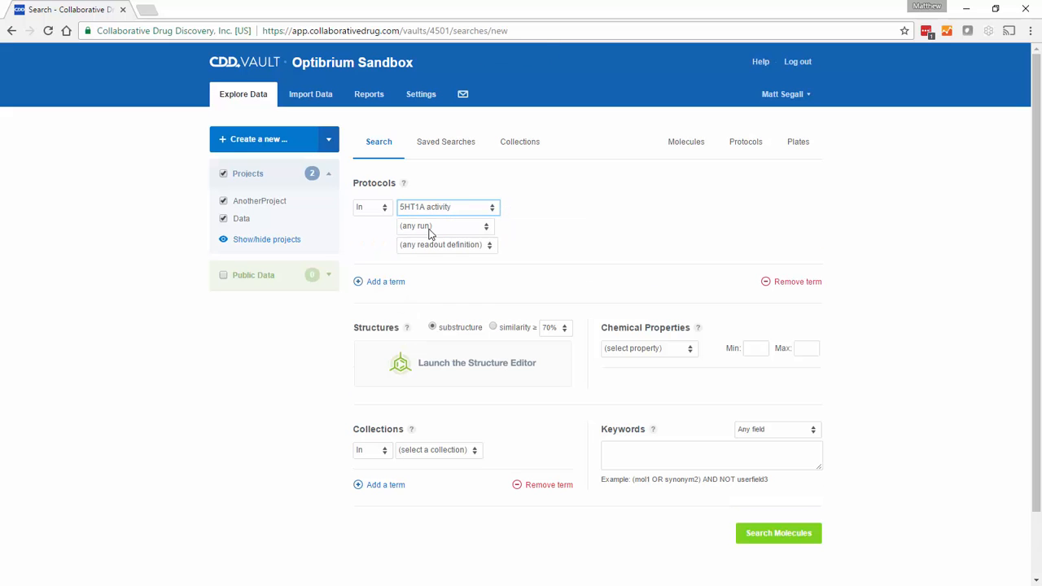
click(446, 244)
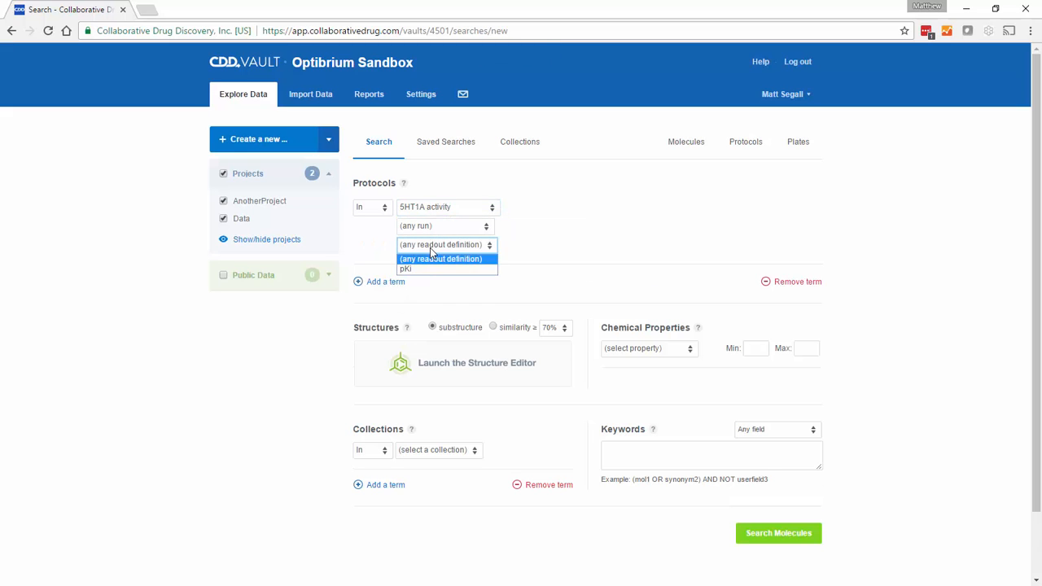
click(406, 268)
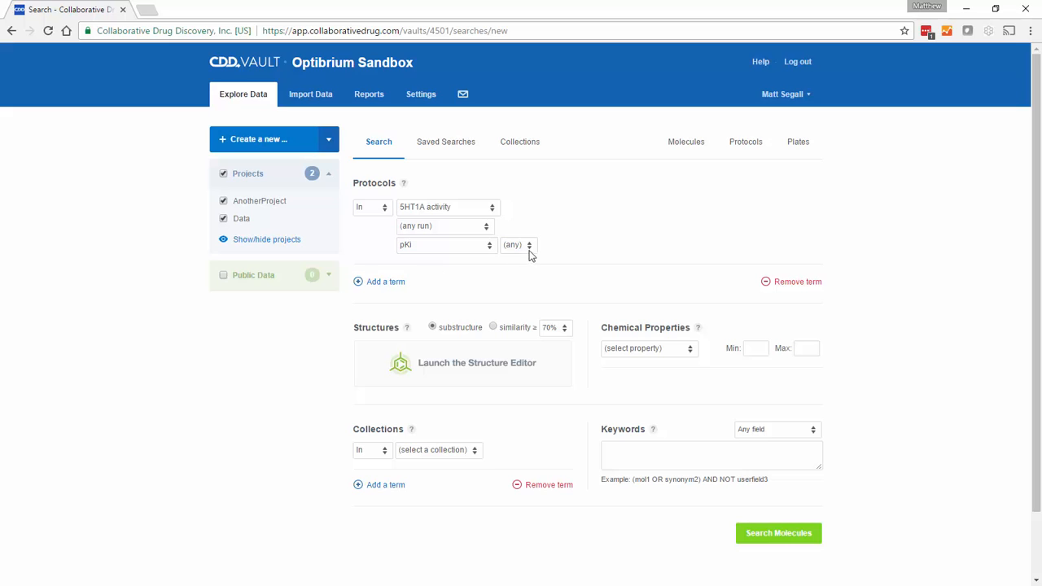
click(518, 244)
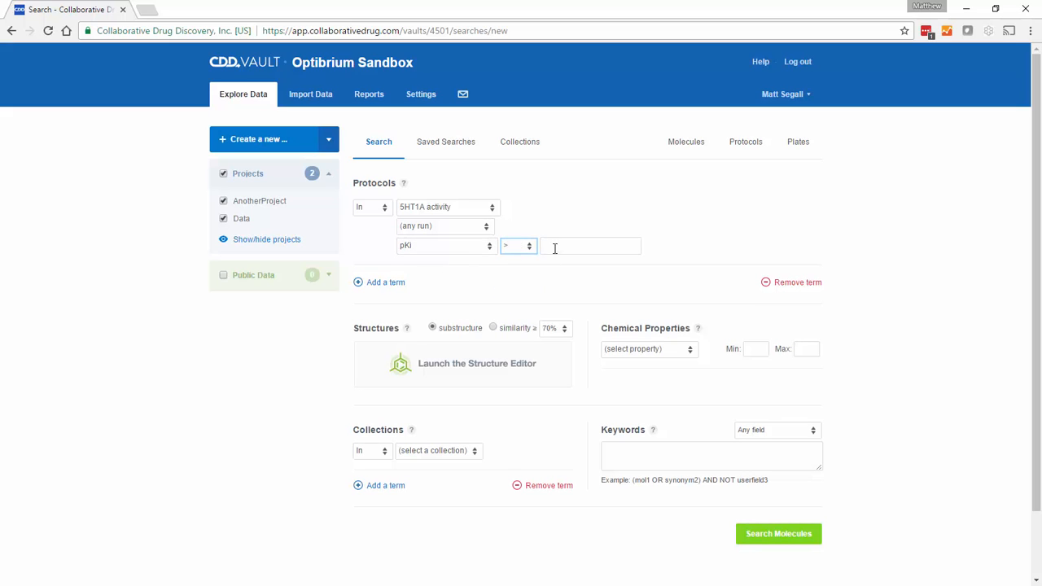
text(5)
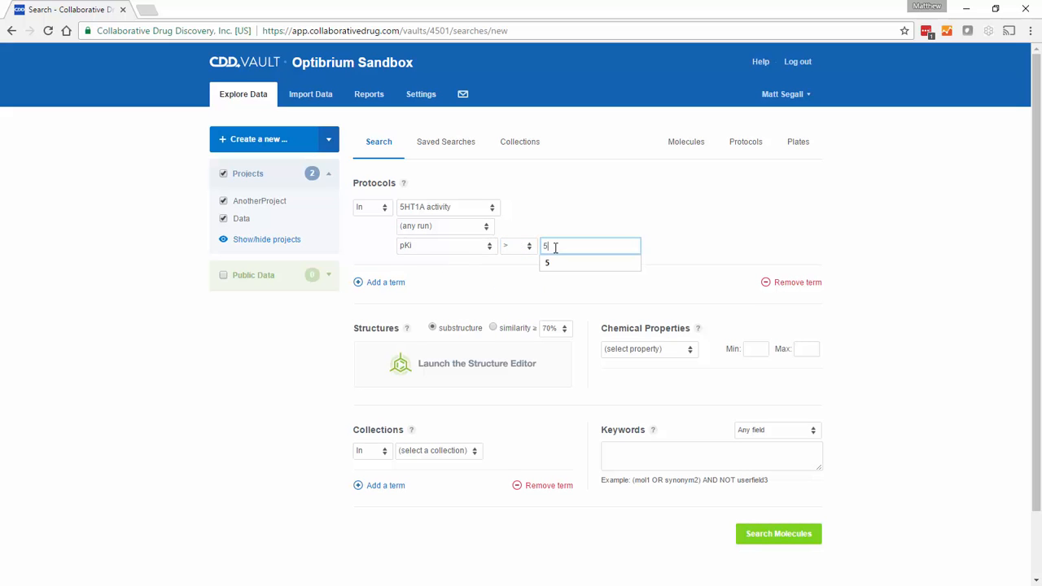
click(476, 363)
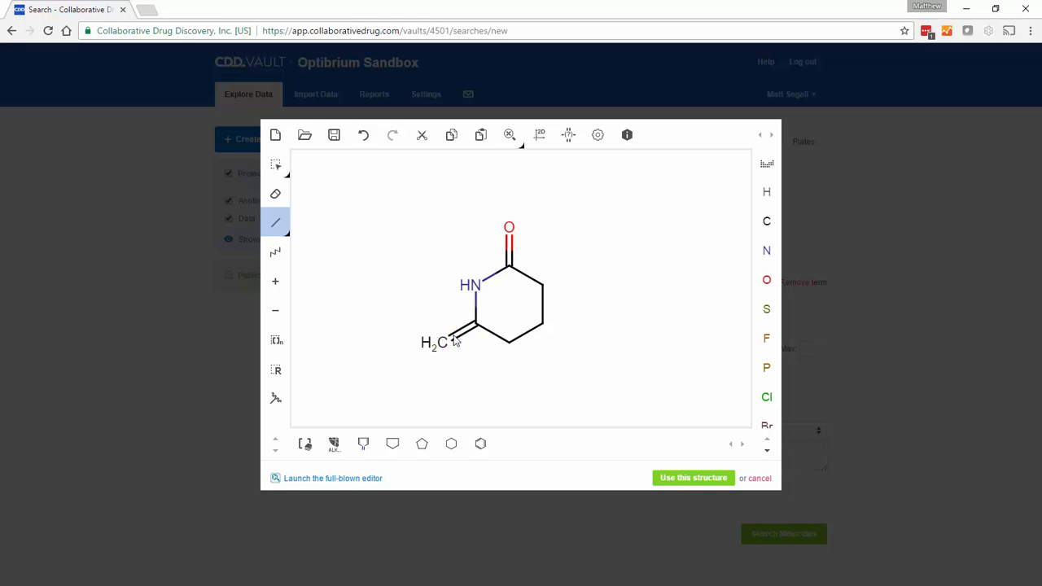
Search with the drawn ring, returning 81 molecules, and start naming the saved search.
click(694, 479)
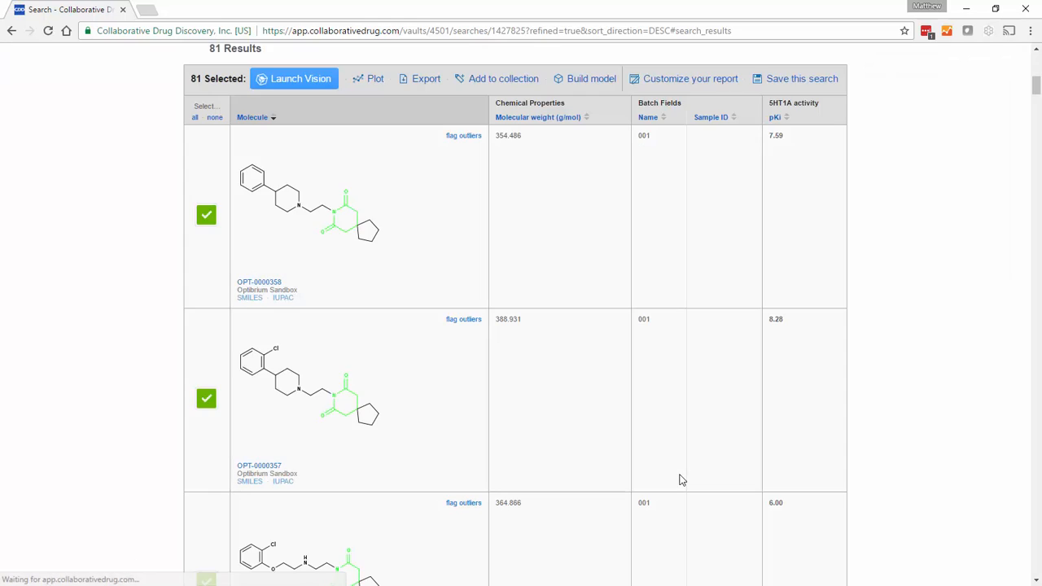
click(795, 78)
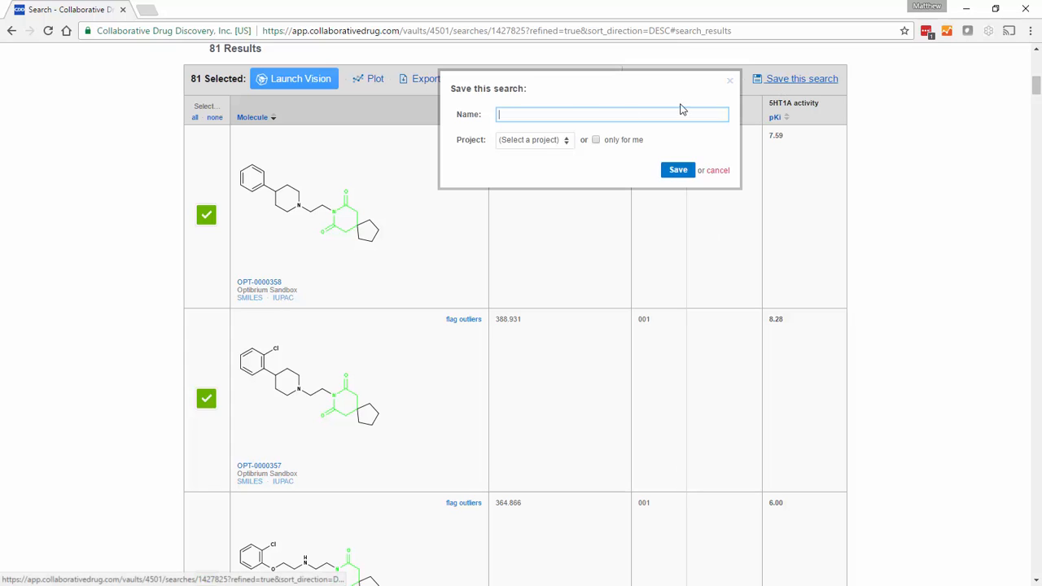
click(534, 140)
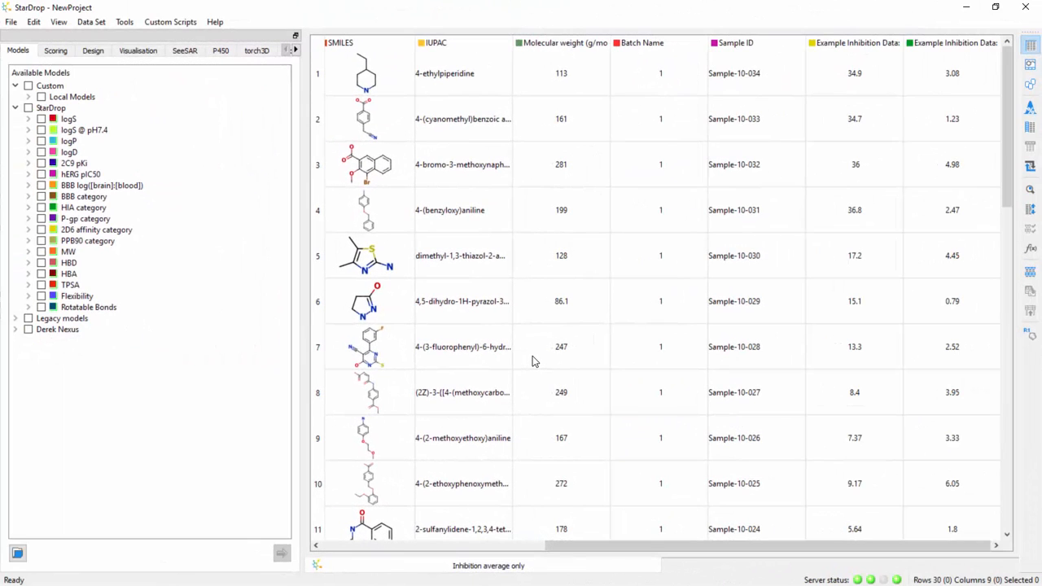
Run the 'Piperidinedione series' saved search, adding an 81-compound table to the project.
click(170, 22)
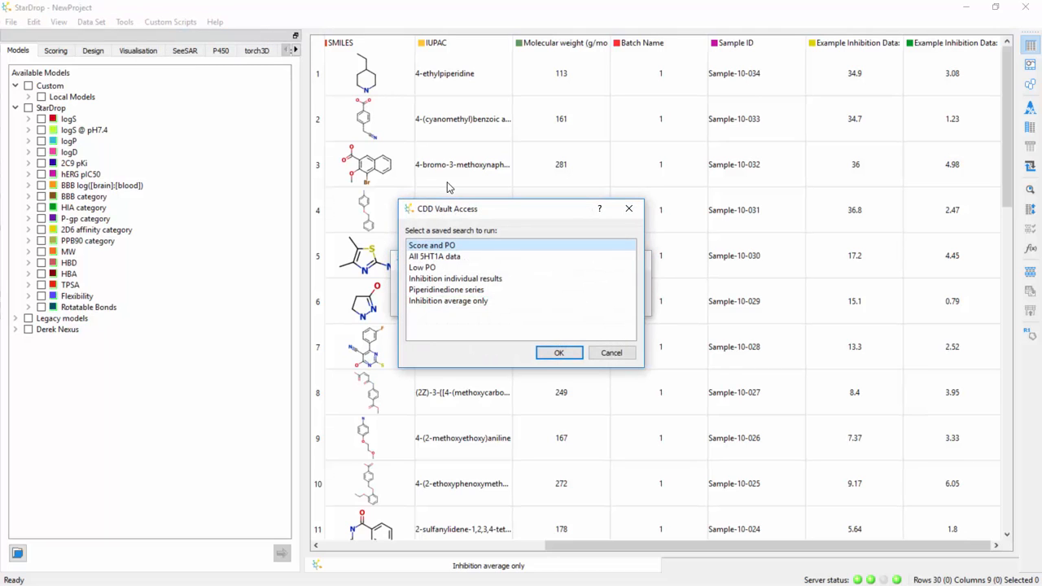
click(446, 290)
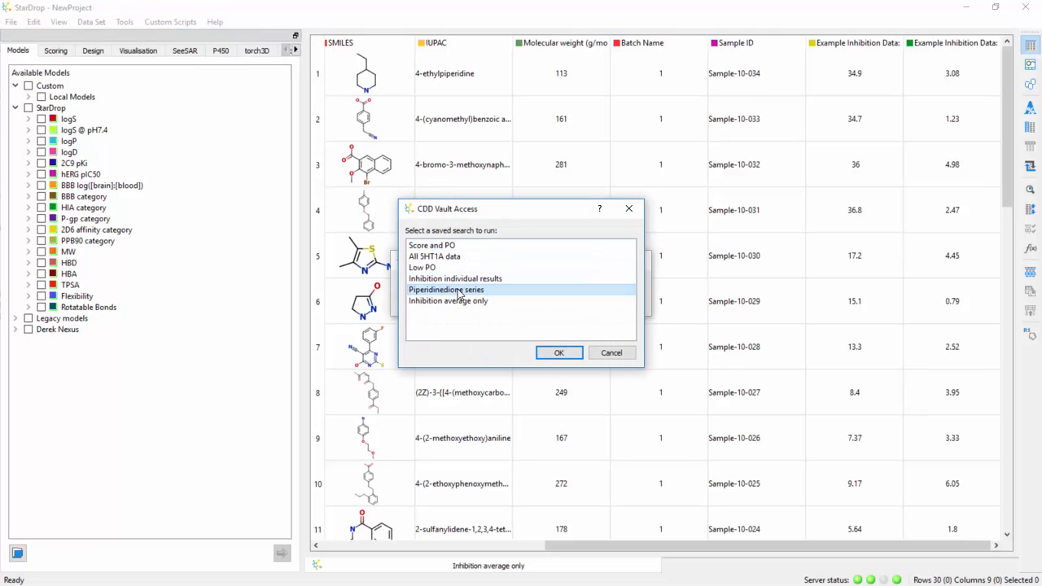
click(558, 351)
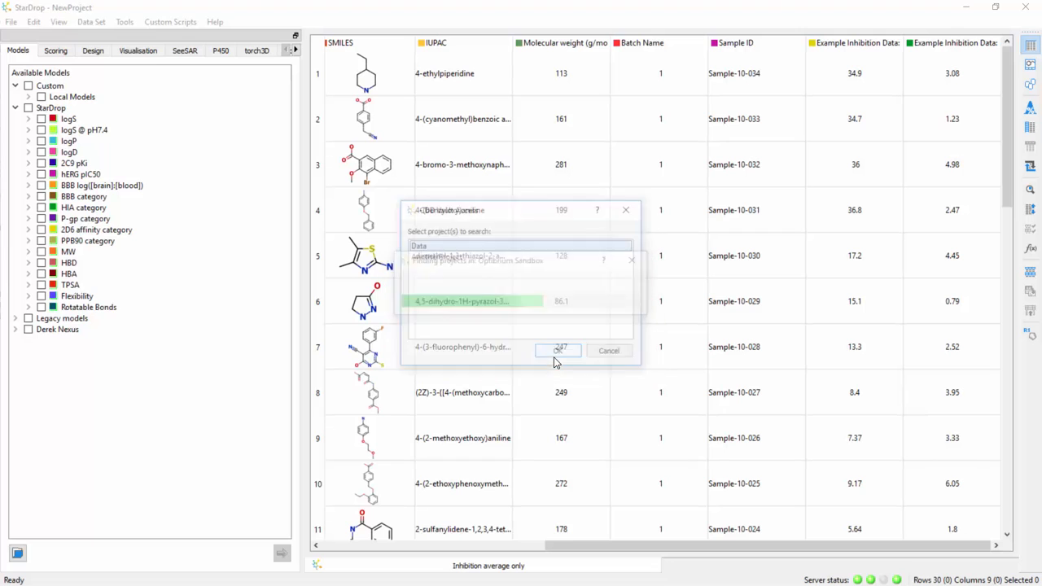
click(557, 350)
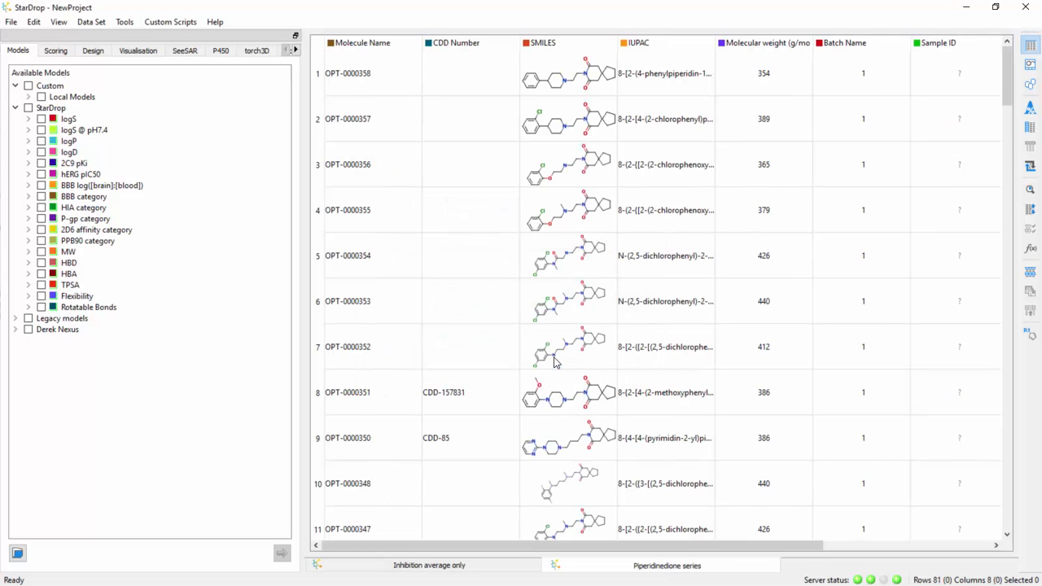
scroll(right, 3)
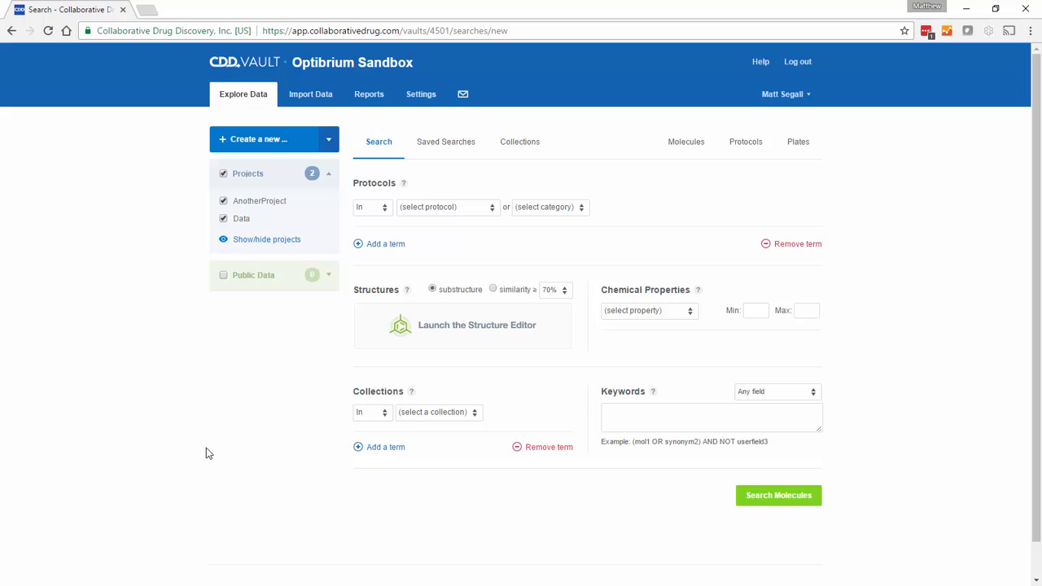
Add a new read-only API key named 'John Smith' under Settings > API Keys and save it.
click(420, 92)
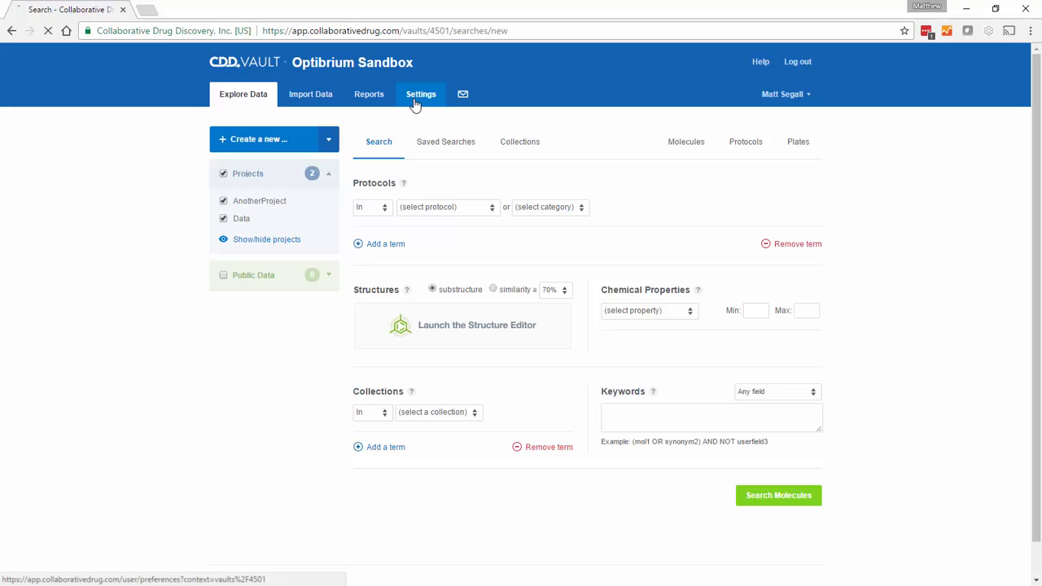
click(421, 92)
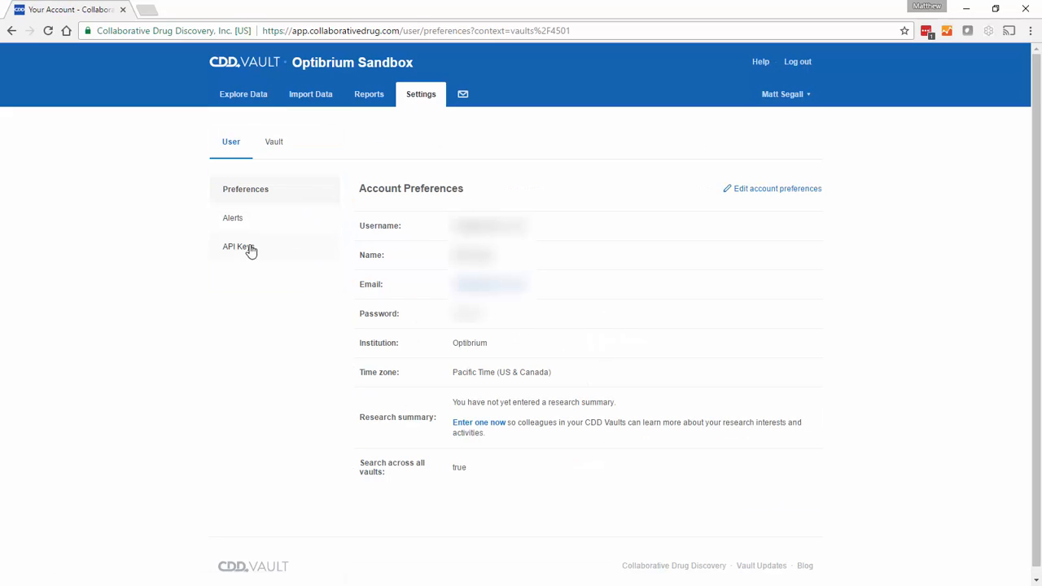
click(238, 247)
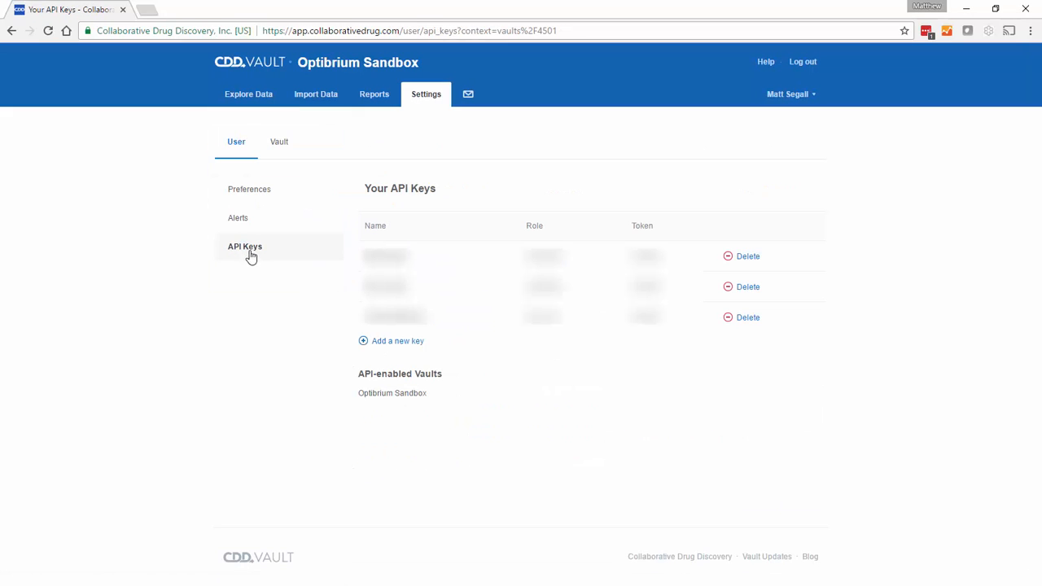
click(398, 340)
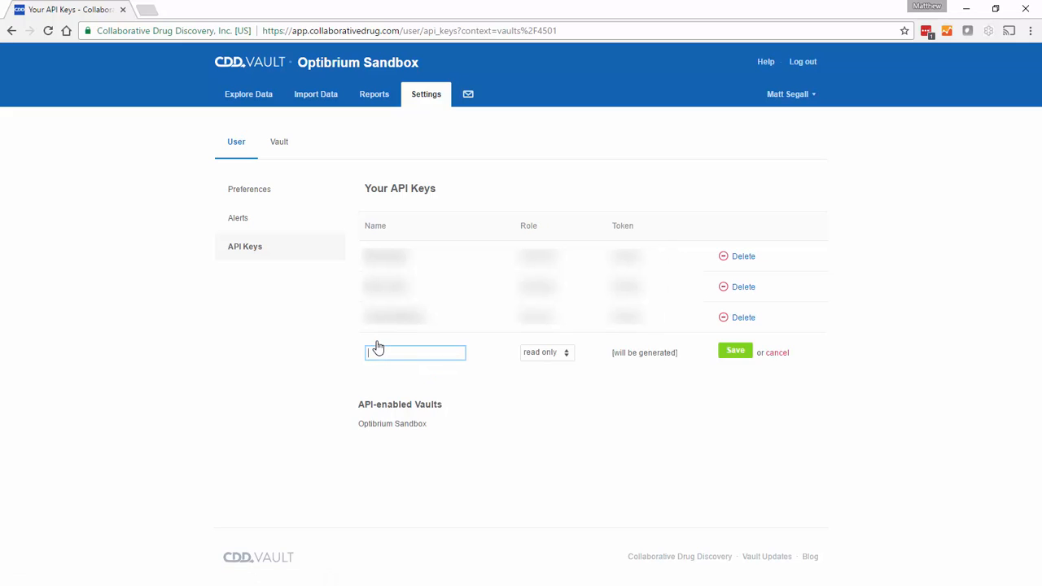
text(John Smith)
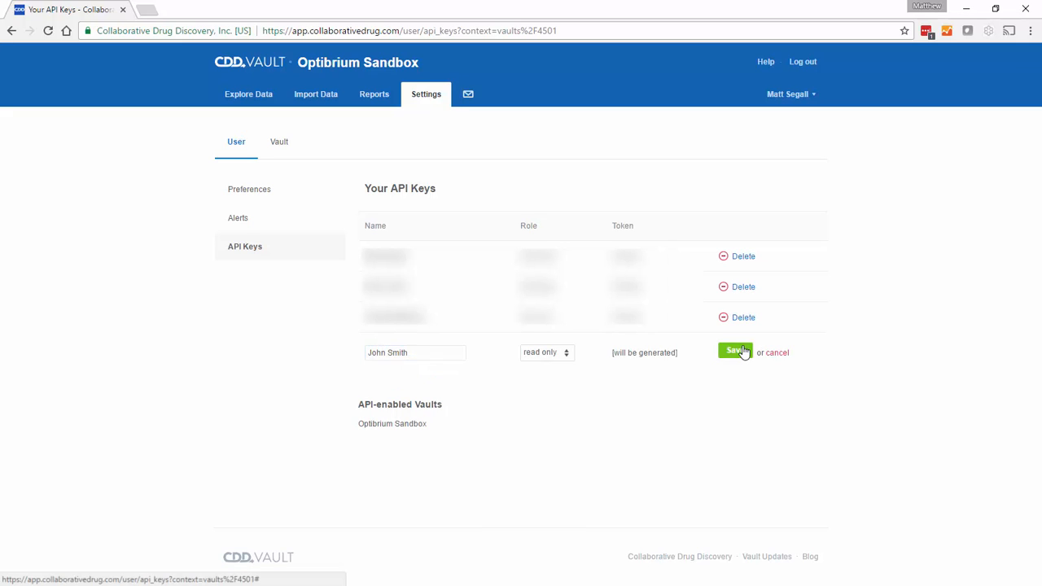
click(736, 351)
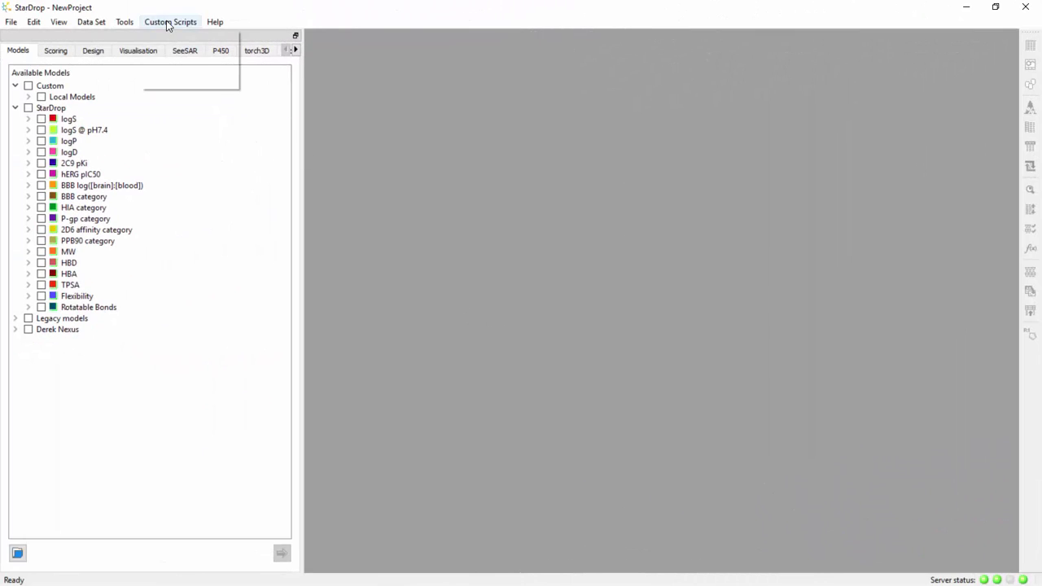
Connect the CDD Vault script with the access token and pick a saved search from the list.
click(169, 21)
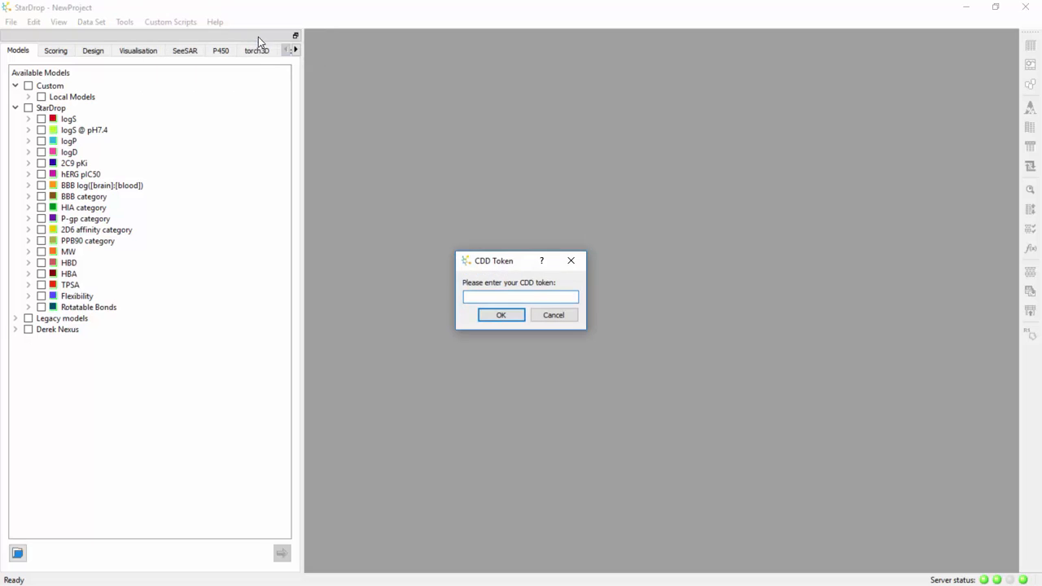
click(521, 297)
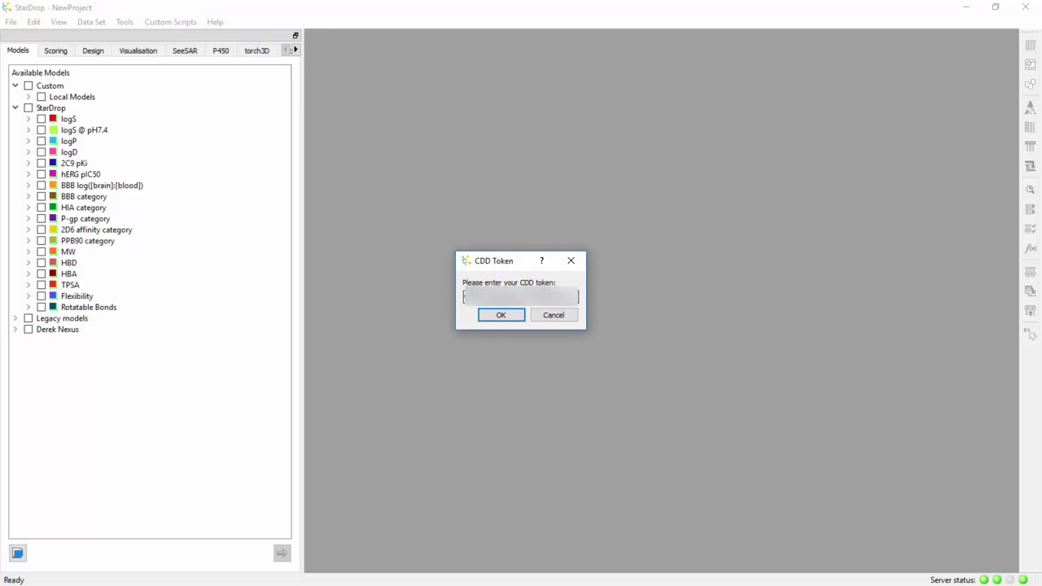
click(501, 316)
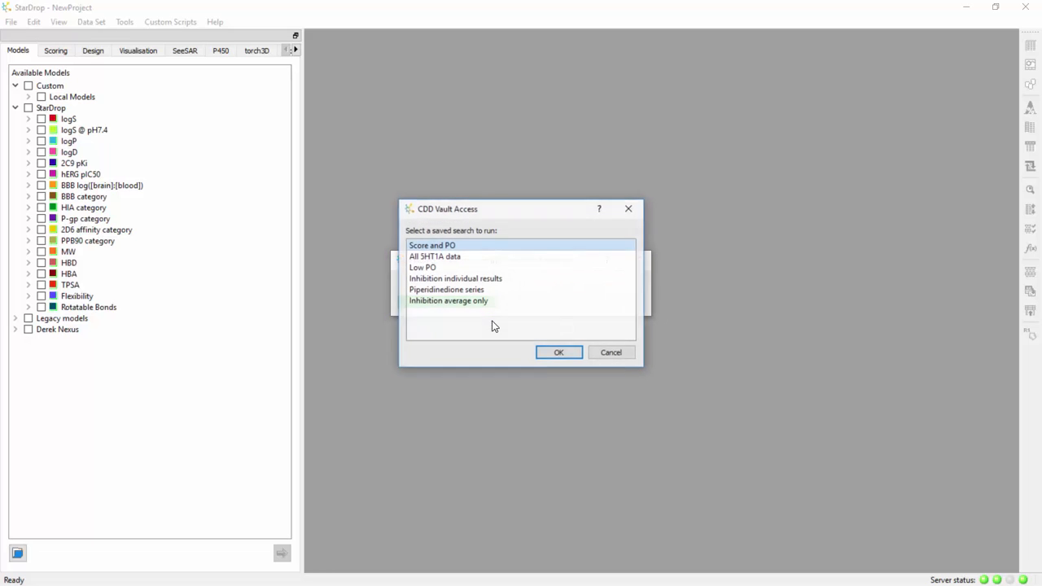
click(559, 352)
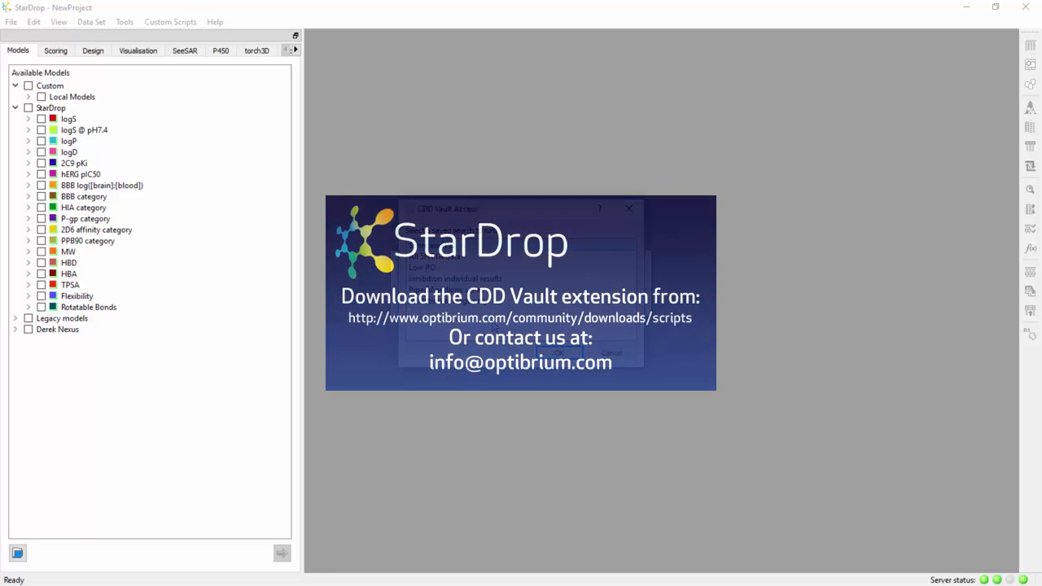